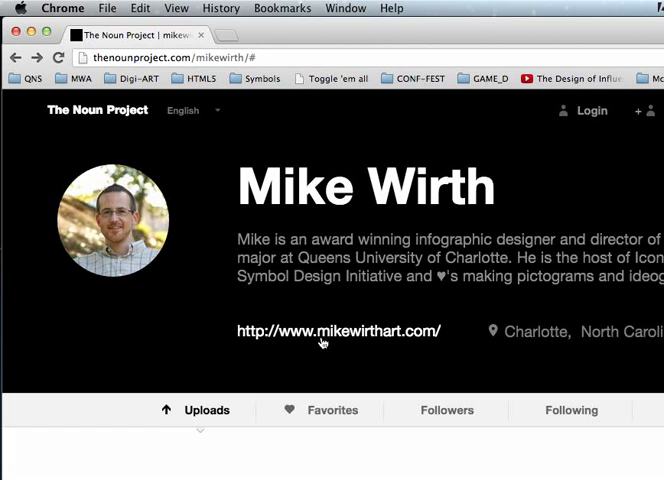
# Step: Scroll the Noun Project profile down to the Uploads grid showing the floppy disk icon
pyautogui.scroll(-3)
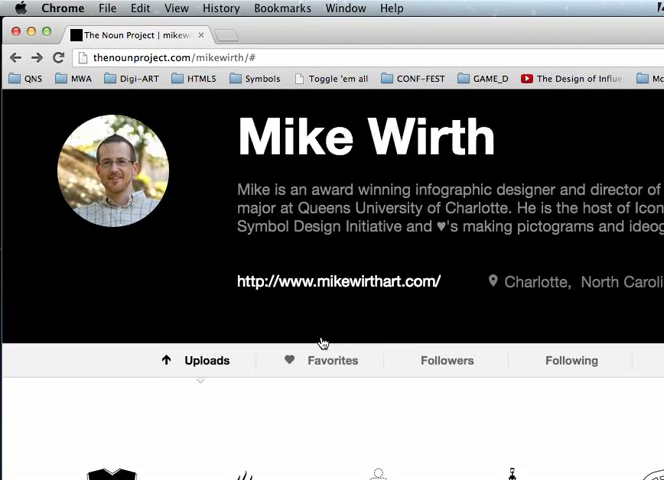
pyautogui.scroll(-3)
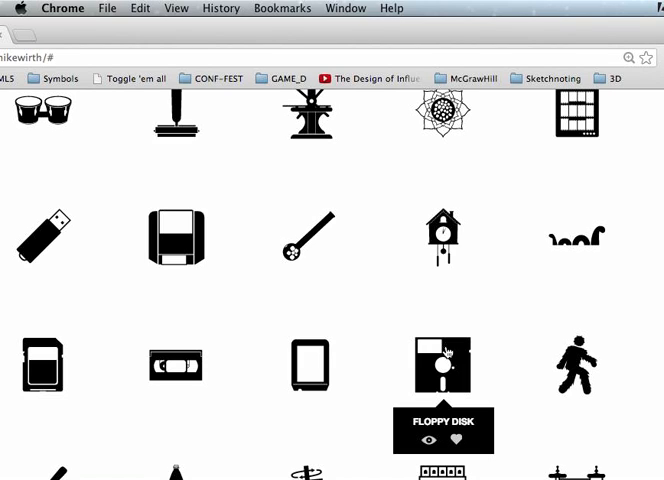
pyautogui.moveTo(310, 364)
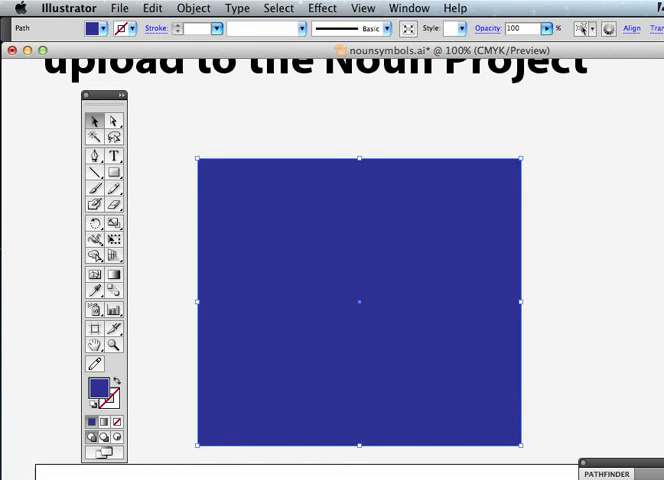
# Step: Send the blue square behind the rest of the artwork via Object > Arrange
pyautogui.click(196, 8)
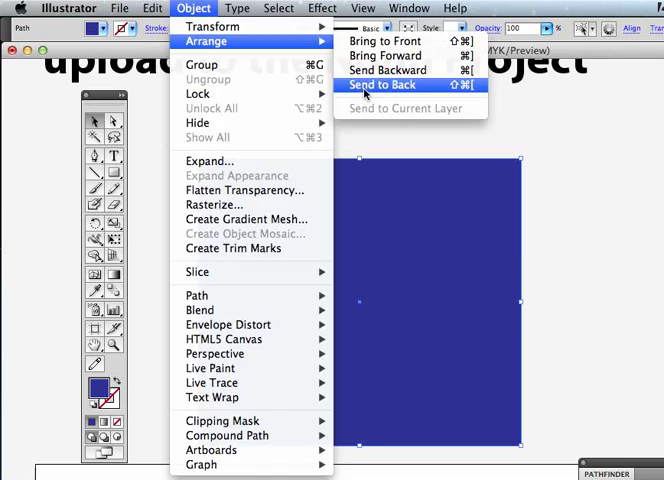
pyautogui.click(382, 84)
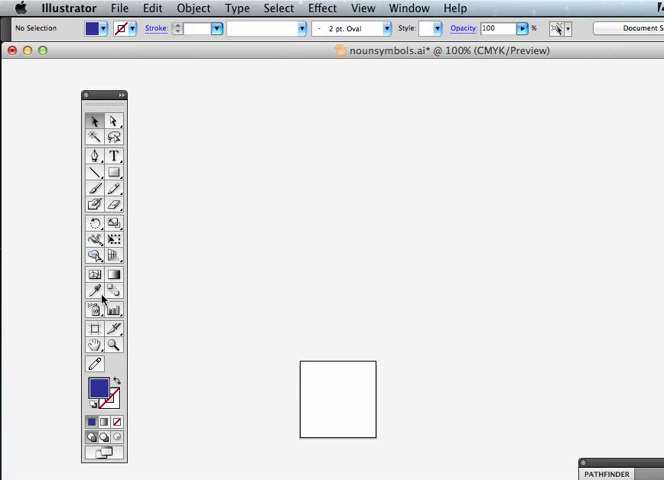
# Step: Select the small white square with the thin black outline
pyautogui.click(344, 406)
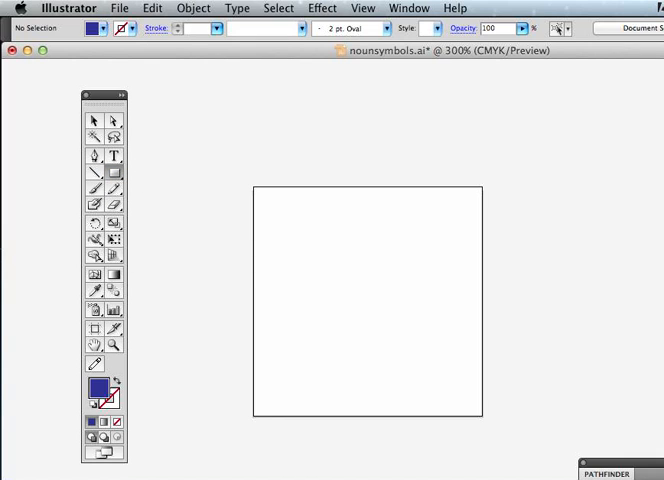
# Step: Set the fill to black for the inner square, then deselect it
pyautogui.click(94, 388)
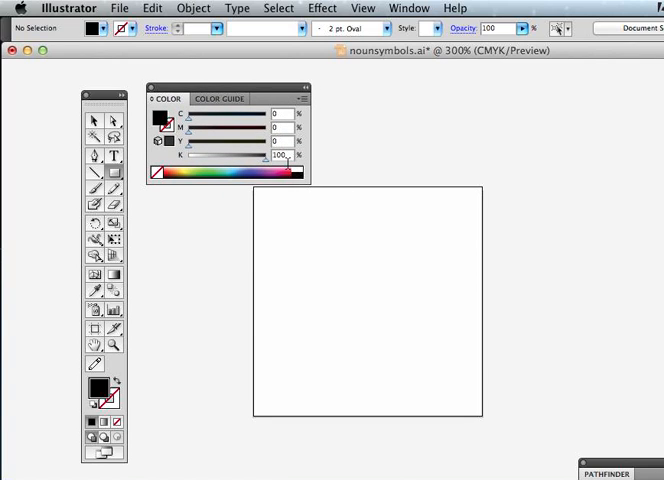
pyautogui.moveTo(288, 248)
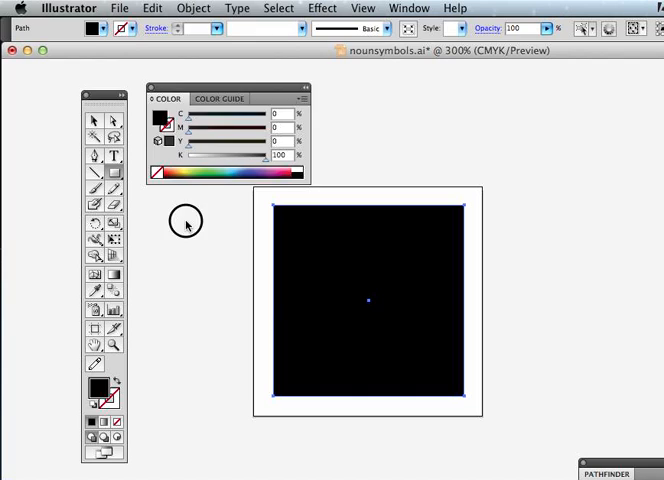
pyautogui.click(148, 86)
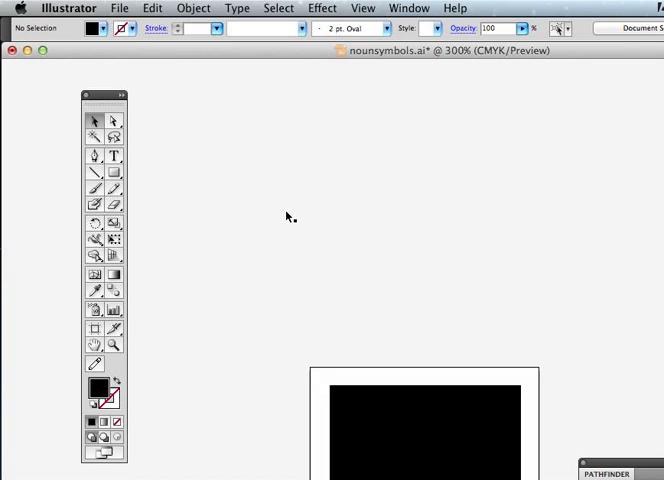
# Step: Adjust the view to bring the floppy disk reference drawing into sight
pyautogui.click(362, 8)
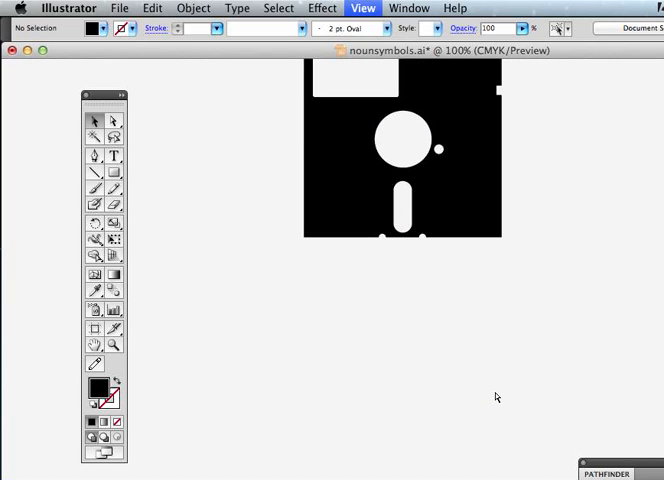
pyautogui.press('cmd+minus')
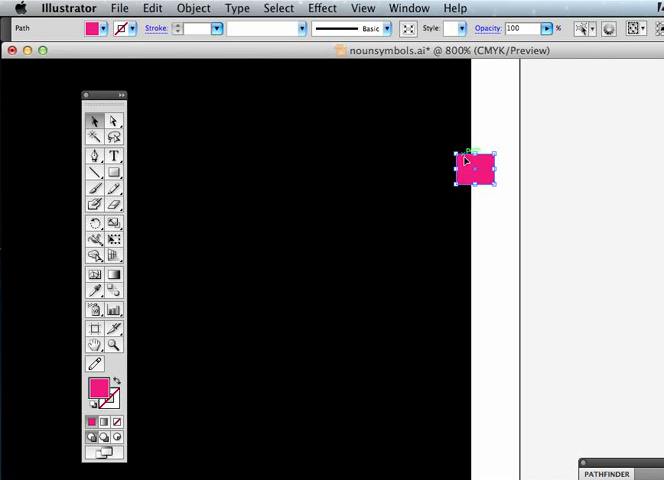
pyautogui.moveTo(496, 246)
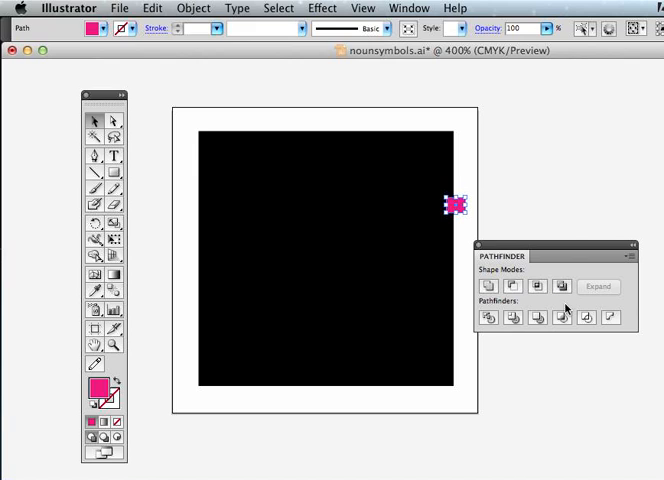
pyautogui.moveTo(512, 288)
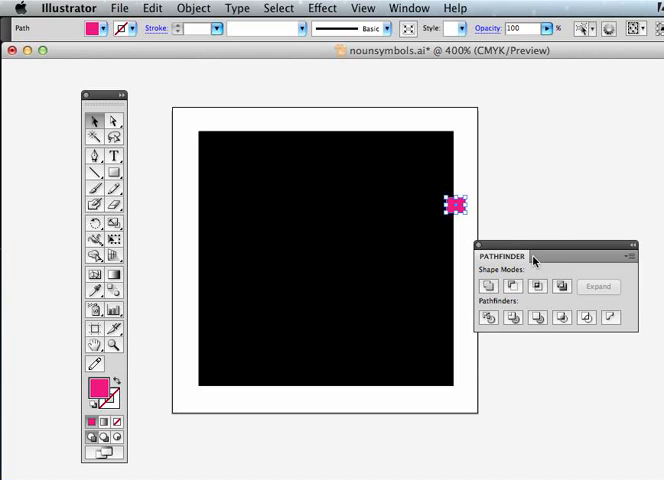
pyautogui.click(408, 8)
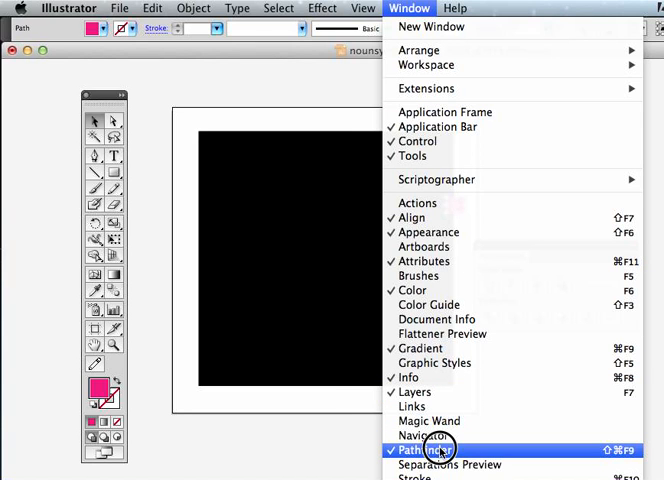
pyautogui.click(424, 450)
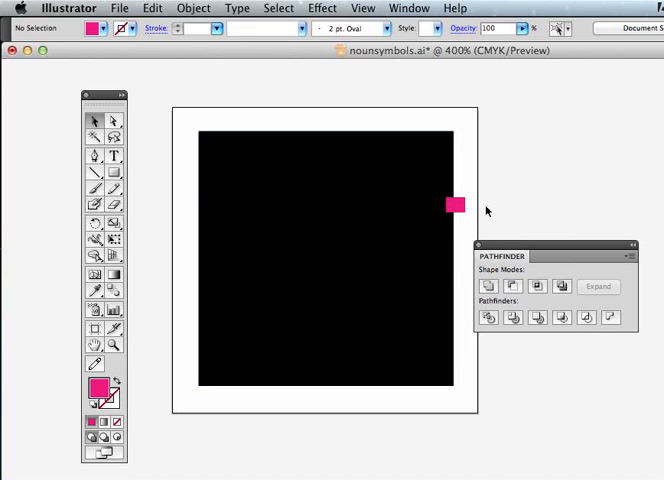
pyautogui.click(452, 204)
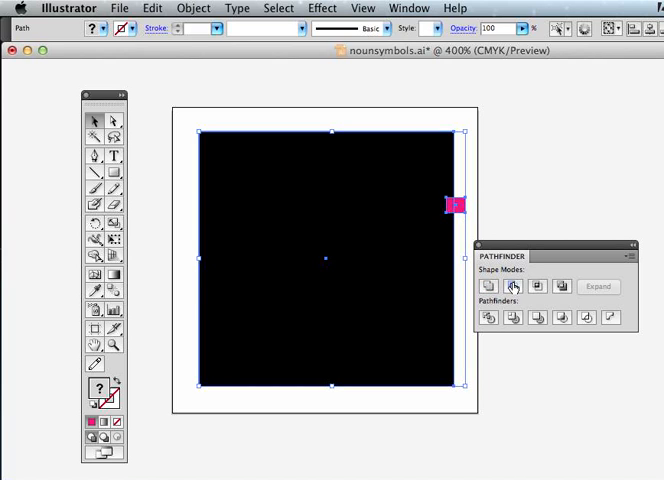
pyautogui.moveTo(512, 288)
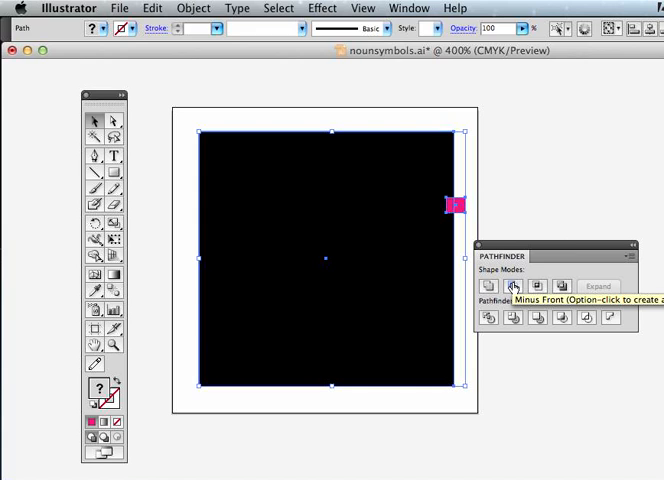
# Step: Apply Minus Front so the pink square notches the black square's right edge
pyautogui.click(512, 288)
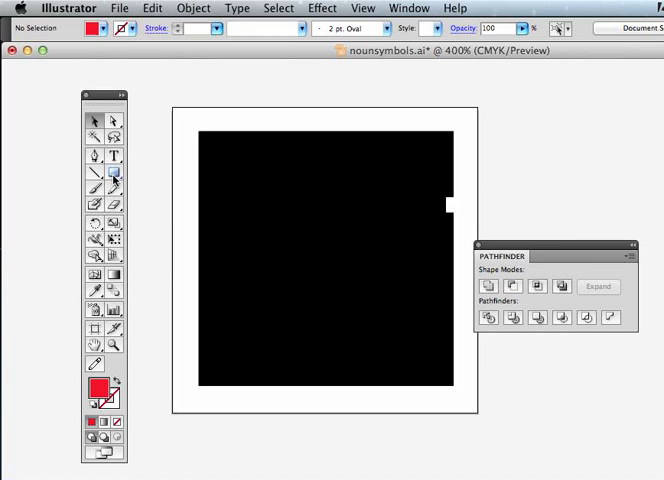
pyautogui.click(96, 176)
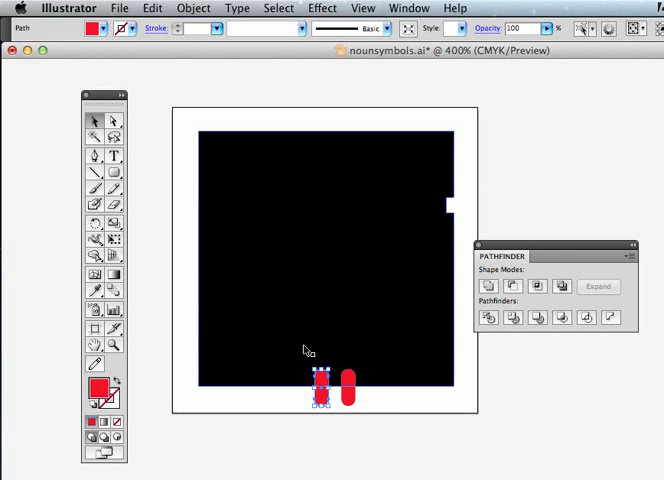
pyautogui.moveTo(308, 356)
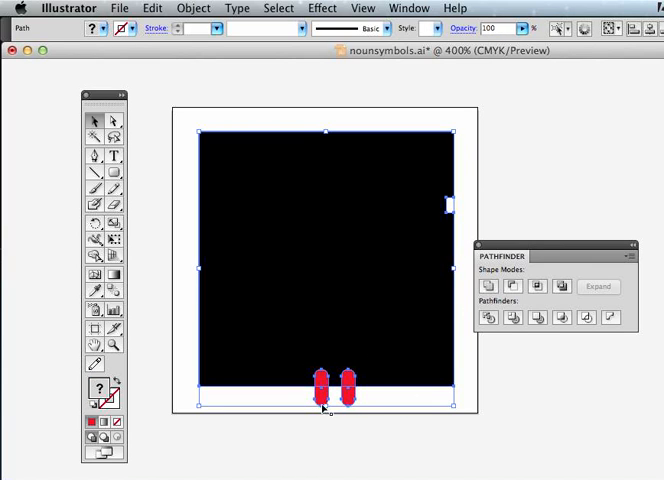
pyautogui.moveTo(384, 372)
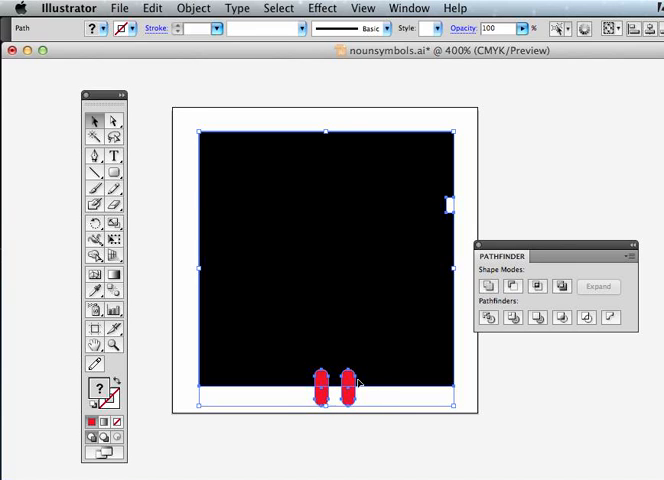
pyautogui.moveTo(512, 288)
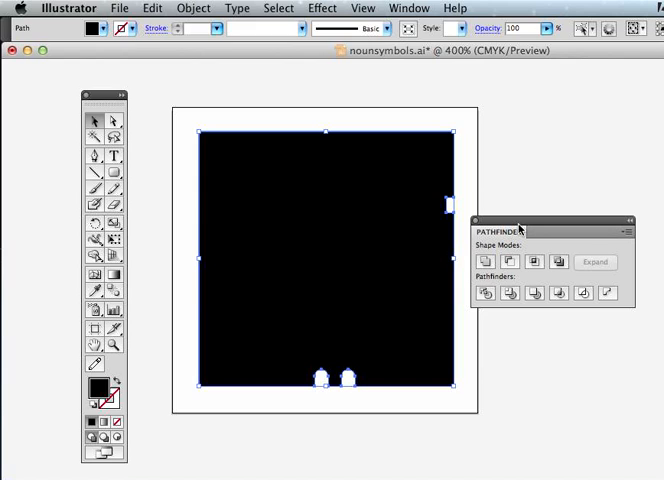
# Step: Apply Minus Front so the two red shapes notch the black square's bottom edge
pyautogui.click(510, 384)
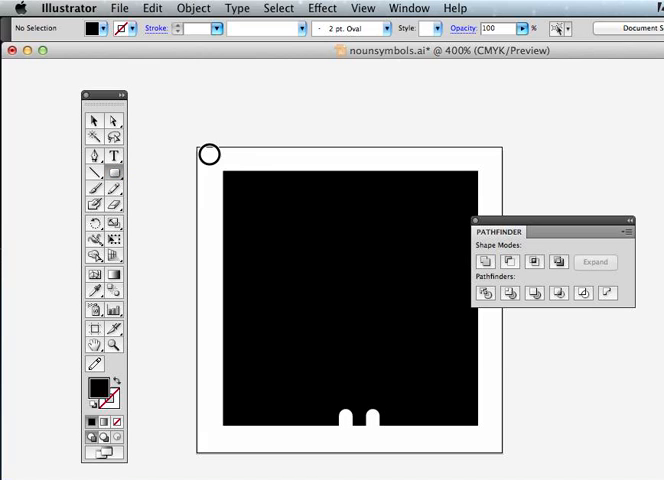
pyautogui.moveTo(208, 154); pyautogui.dragTo(260, 208)
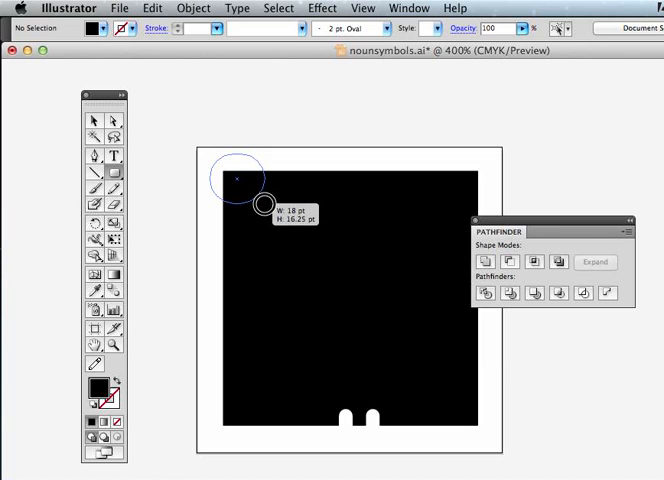
pyautogui.moveTo(264, 216); pyautogui.dragTo(304, 240)
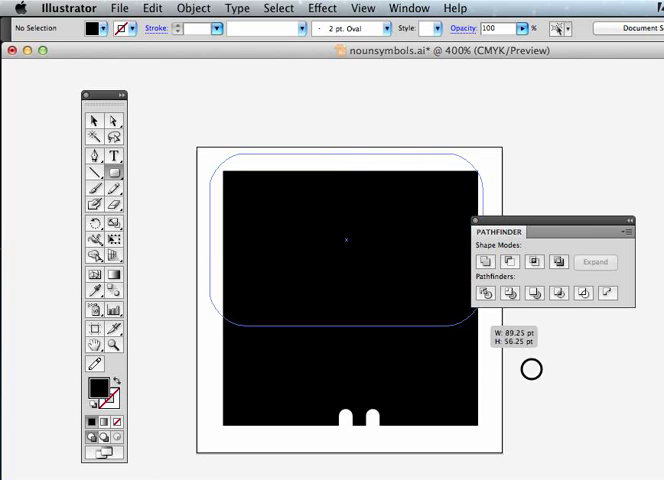
pyautogui.moveTo(532, 370); pyautogui.dragTo(608, 422)
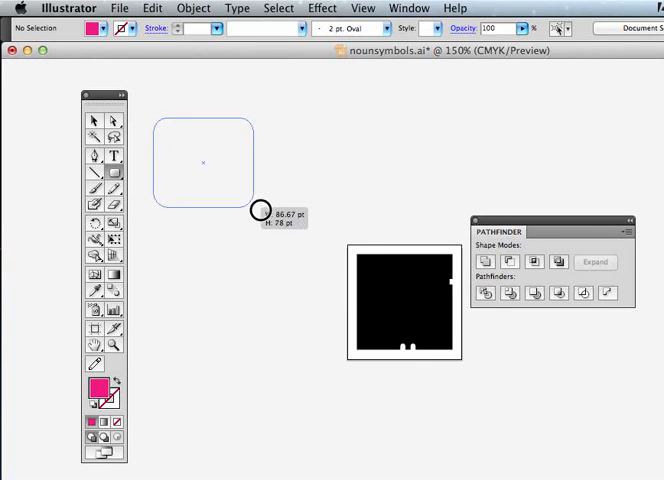
# Step: Draw a pink rectangle over the upper-left of the black body as the label area
pyautogui.moveTo(262, 210); pyautogui.dragTo(576, 396)
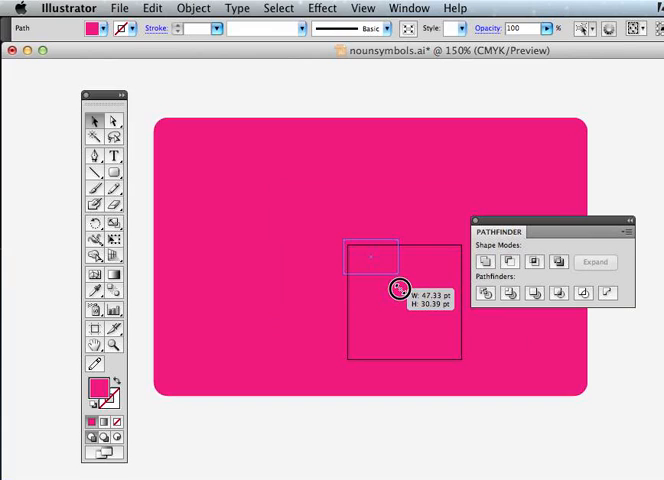
pyautogui.click(364, 8)
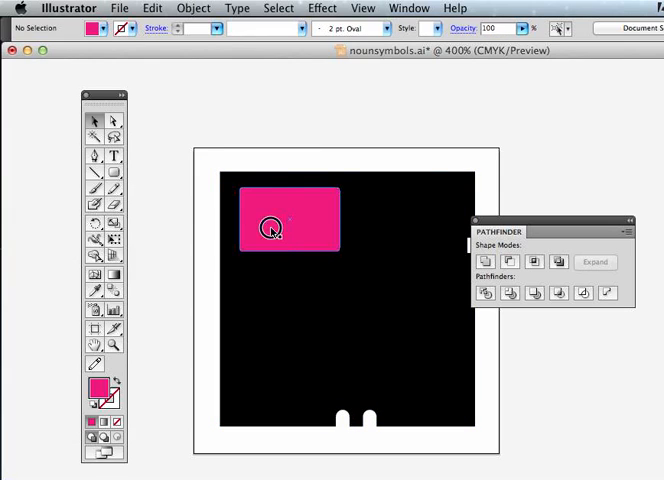
pyautogui.click(288, 218)
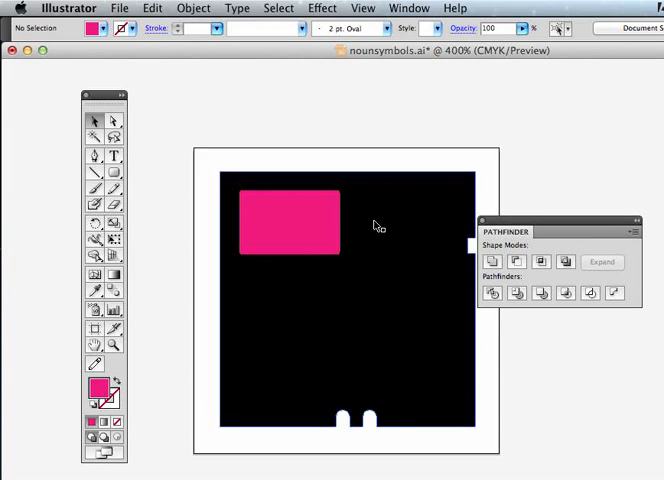
# Step: Select the pink label rectangle and subtract it from the black body with Minus Front
pyautogui.click(290, 222)
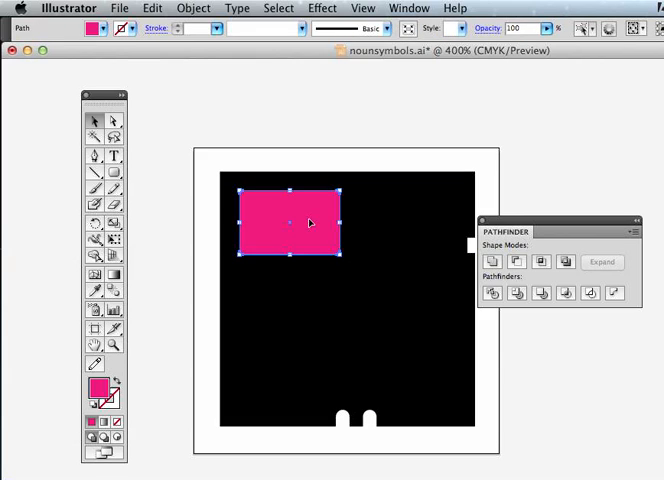
pyautogui.moveTo(390, 264)
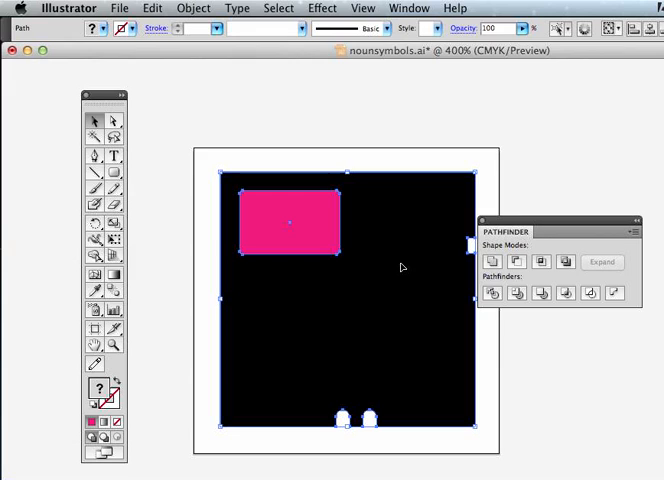
pyautogui.moveTo(516, 260)
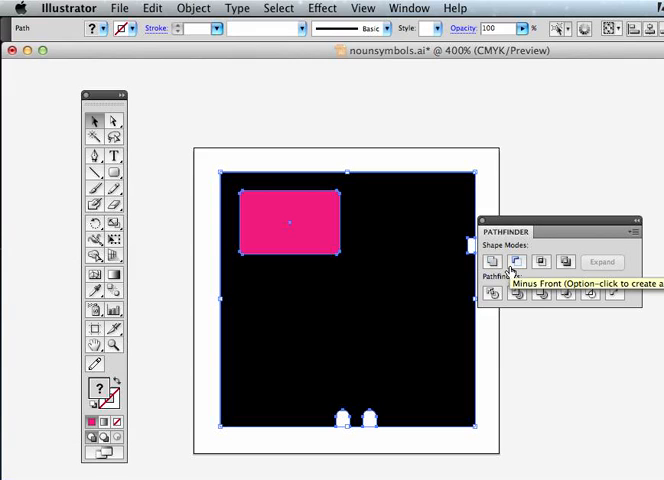
pyautogui.click(516, 260)
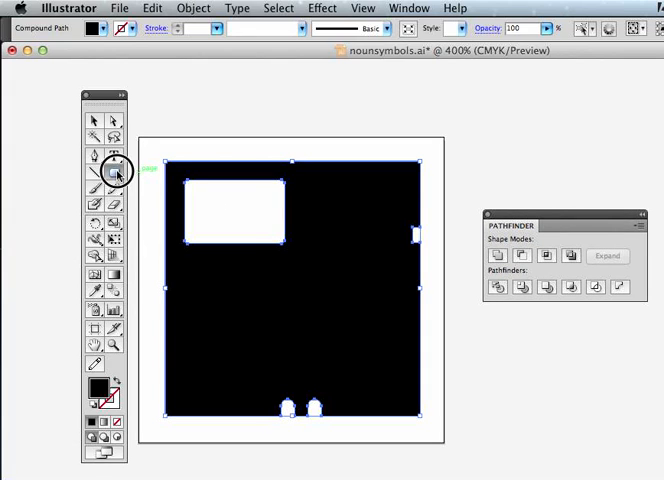
# Step: Draw a circle at the body's centre with the Ellipse tool and subtract it as a hub hole
pyautogui.click(94, 172)
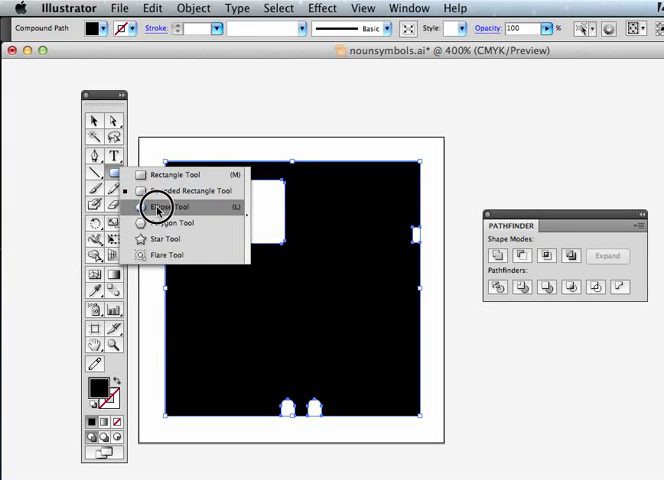
pyautogui.click(164, 206)
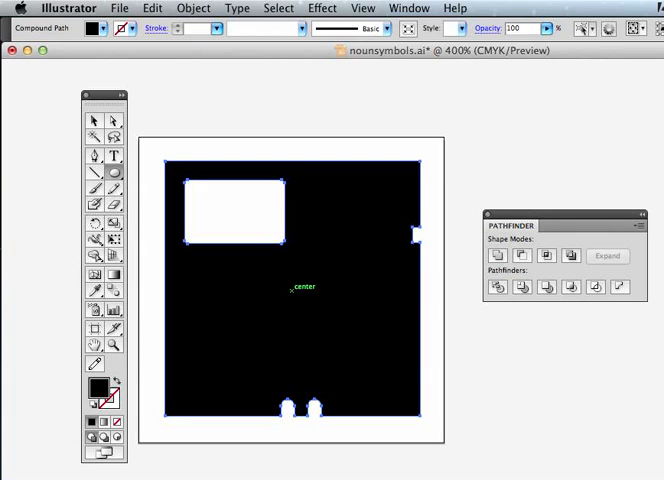
pyautogui.moveTo(292, 288); pyautogui.dragTo(320, 272)
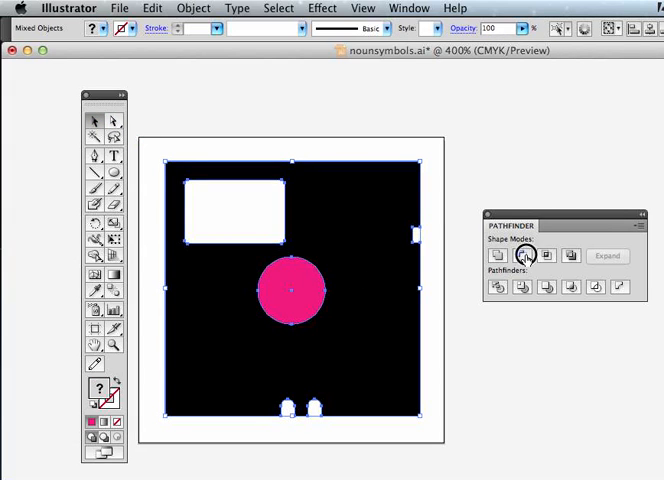
pyautogui.click(522, 256)
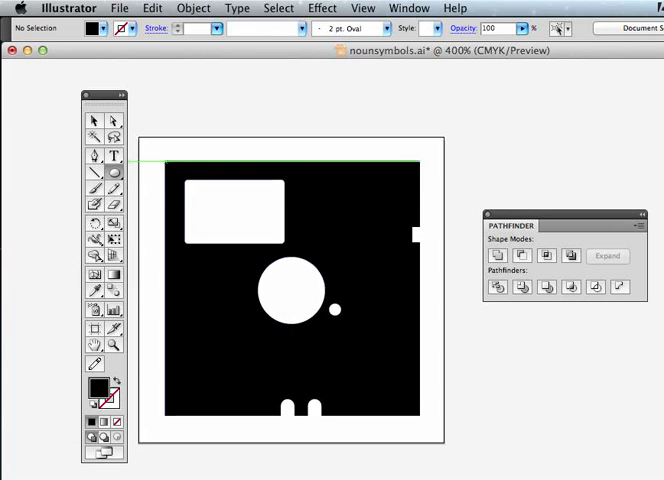
# Step: Draw a tall vertical rounded-rectangle pill below the hub hole
pyautogui.click(112, 174)
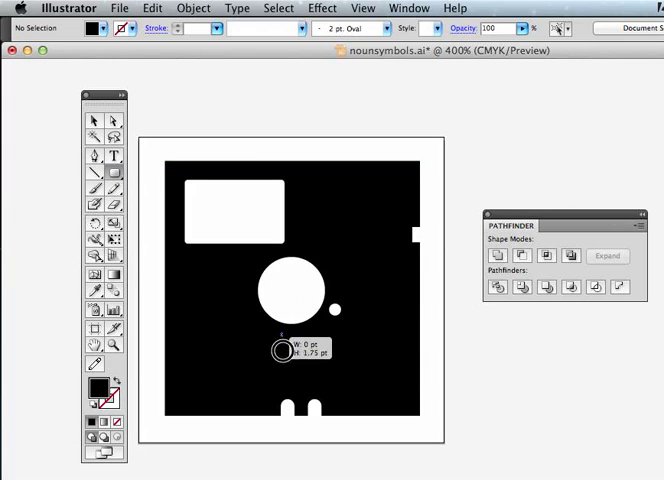
pyautogui.moveTo(280, 348); pyautogui.dragTo(300, 388)
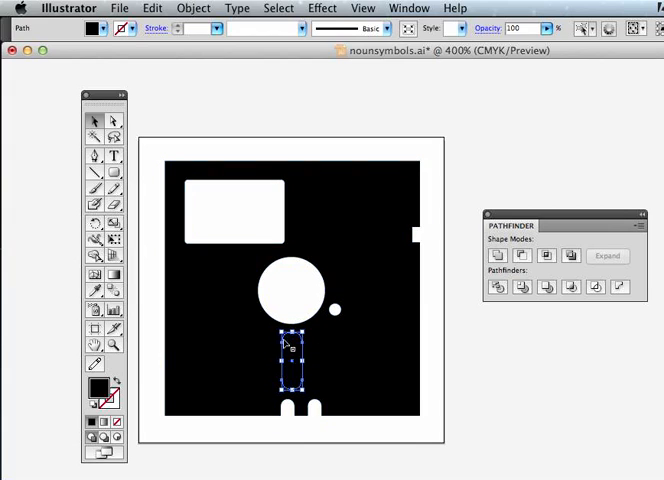
pyautogui.moveTo(290, 356)
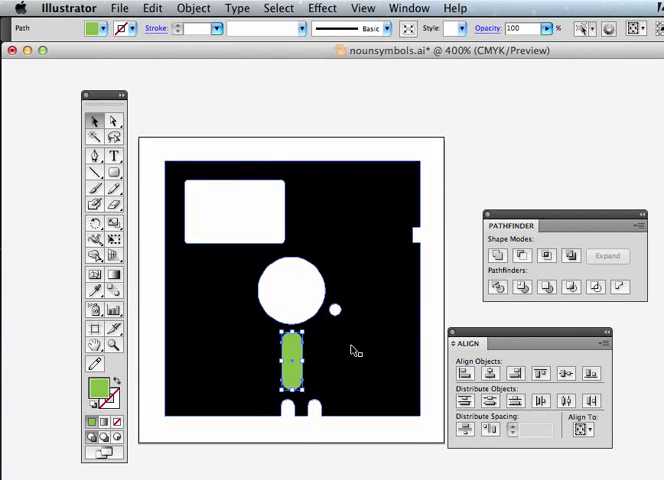
# Step: Select all, align horizontal centres, and subtract the slot from the body with Minus Front
pyautogui.press('cmd+a')
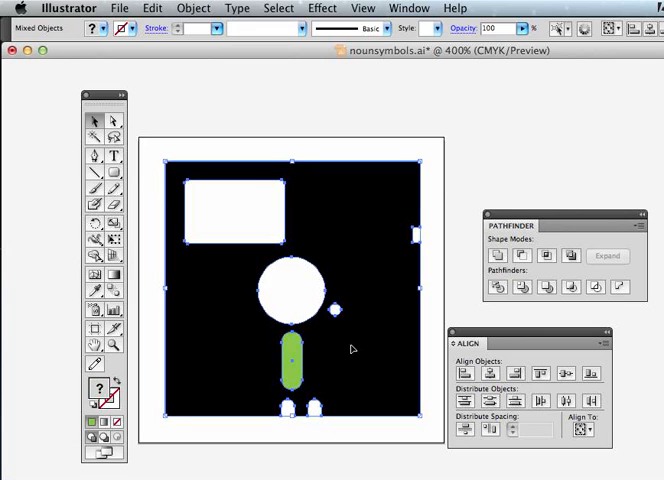
pyautogui.moveTo(430, 364)
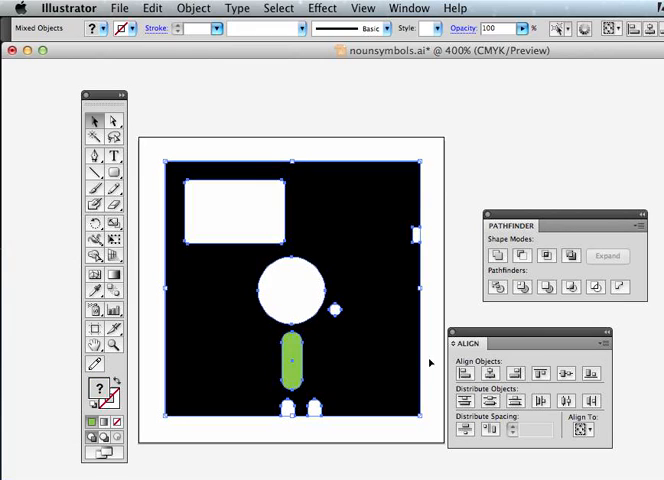
pyautogui.moveTo(490, 372)
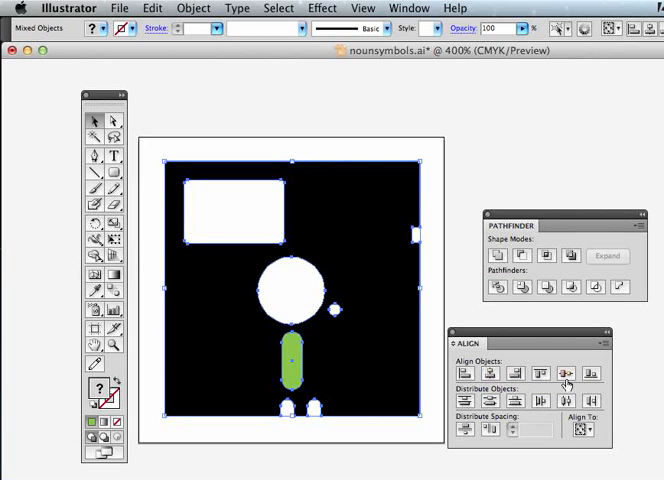
pyautogui.moveTo(564, 372)
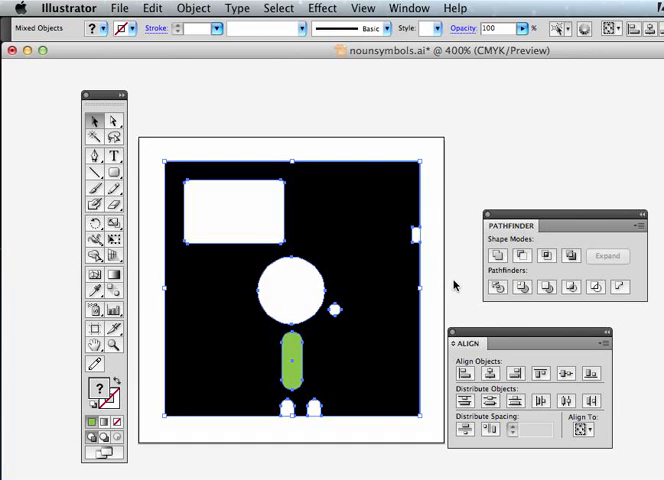
pyautogui.click(292, 364)
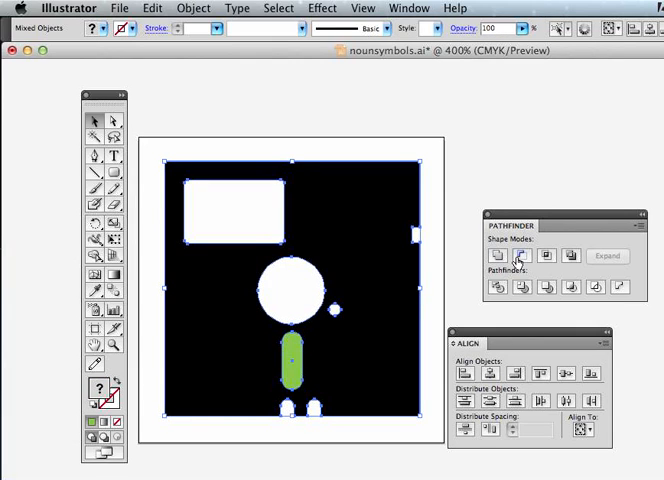
pyautogui.click(496, 256)
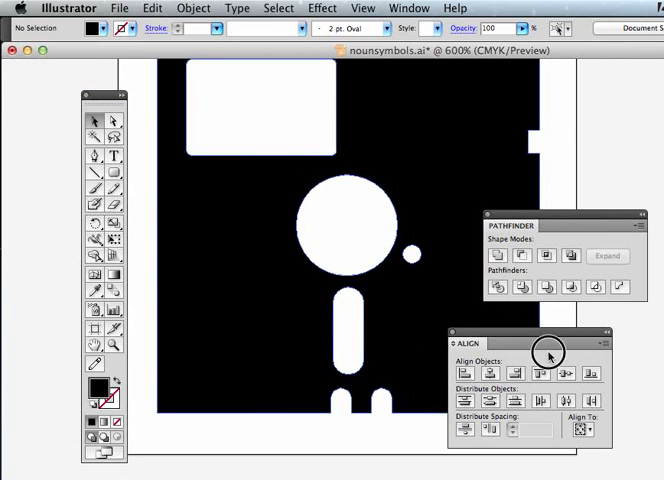
# Step: Combine a covering square with the icon so the outline and openings show pink on white
pyautogui.moveTo(548, 354); pyautogui.dragTo(548, 216)
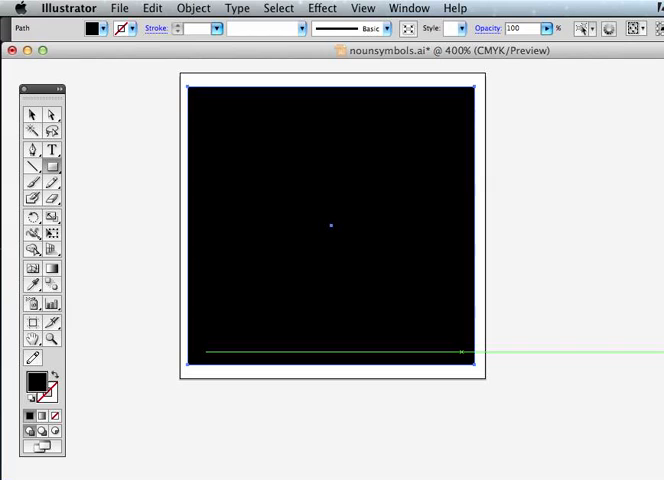
pyautogui.click(192, 8)
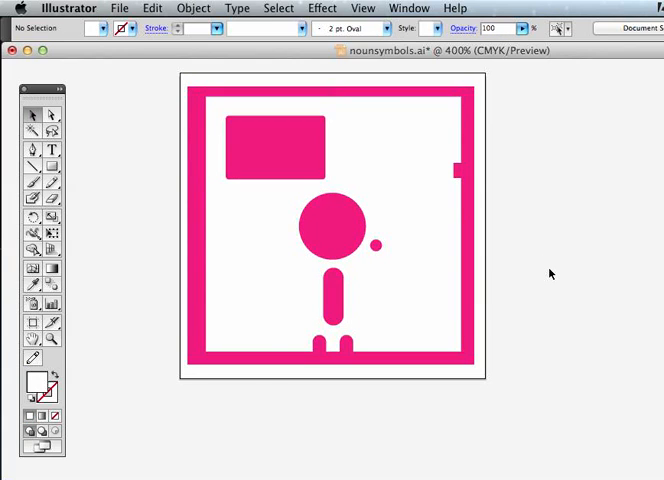
pyautogui.moveTo(424, 202)
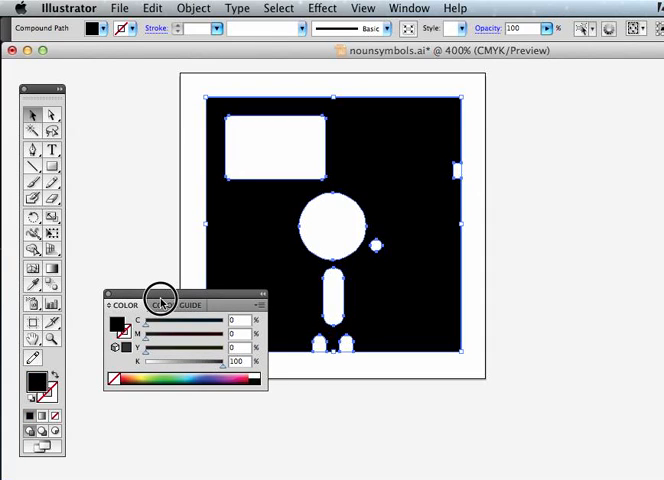
# Step: Show the Color panel for the selected black floppy-disk compound path
pyautogui.moveTo(160, 298); pyautogui.dragTo(172, 388)
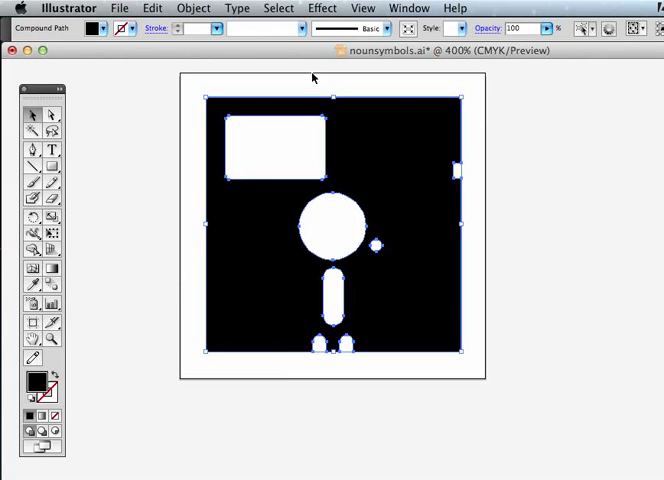
pyautogui.moveTo(520, 230)
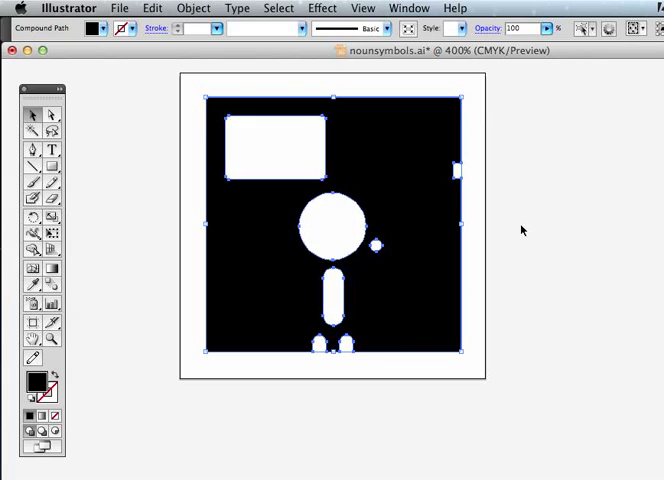
pyautogui.moveTo(492, 72)
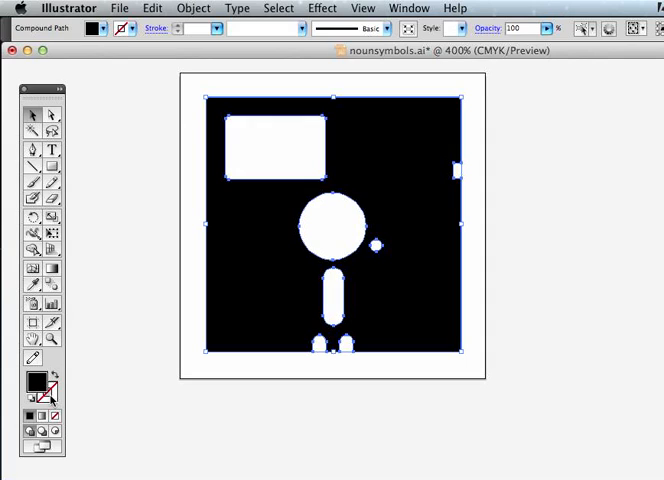
pyautogui.moveTo(132, 128)
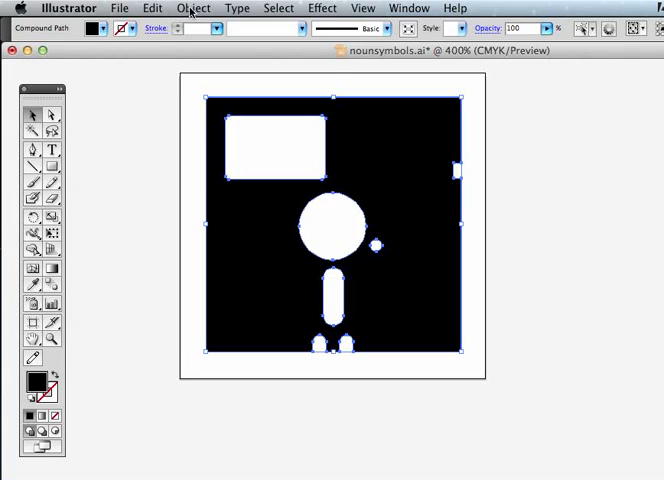
# Step: Expand the compound path via Object > Expand into plain filled shapes
pyautogui.click(192, 8)
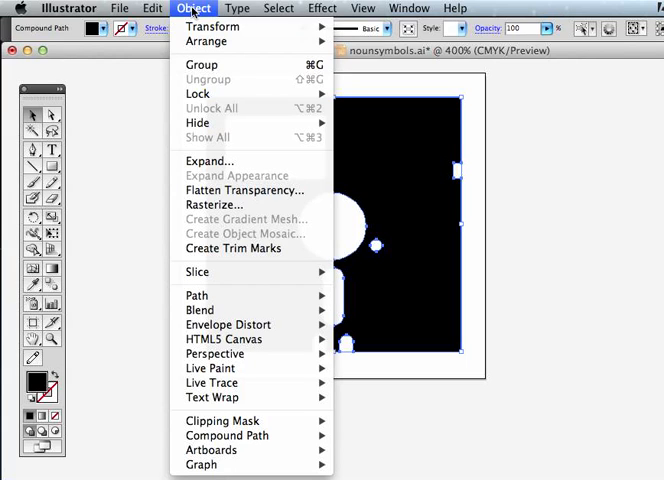
pyautogui.moveTo(210, 160)
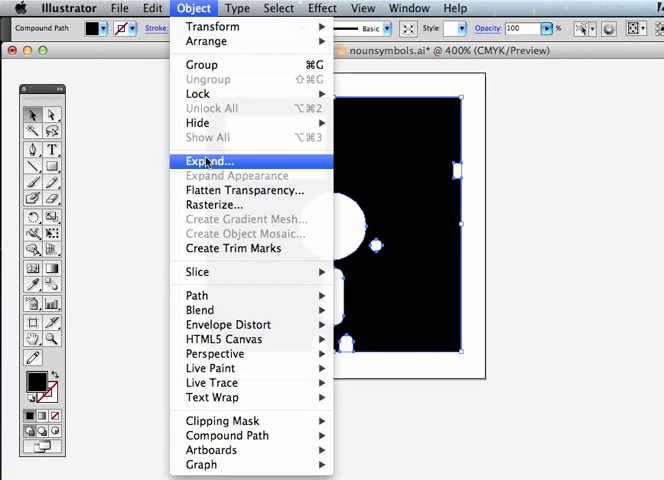
pyautogui.click(208, 160)
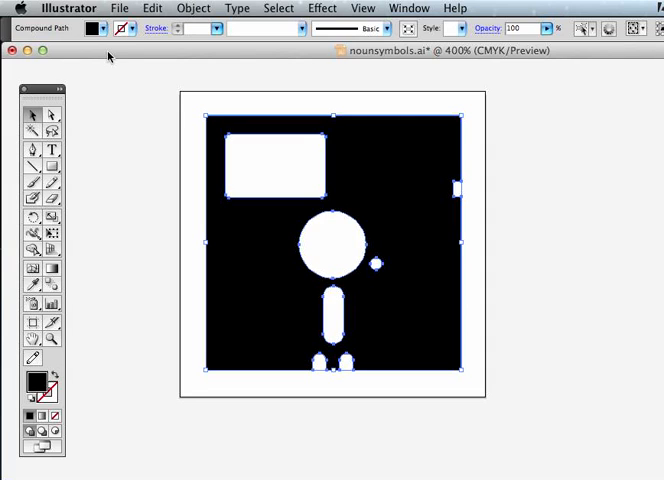
pyautogui.click(120, 8)
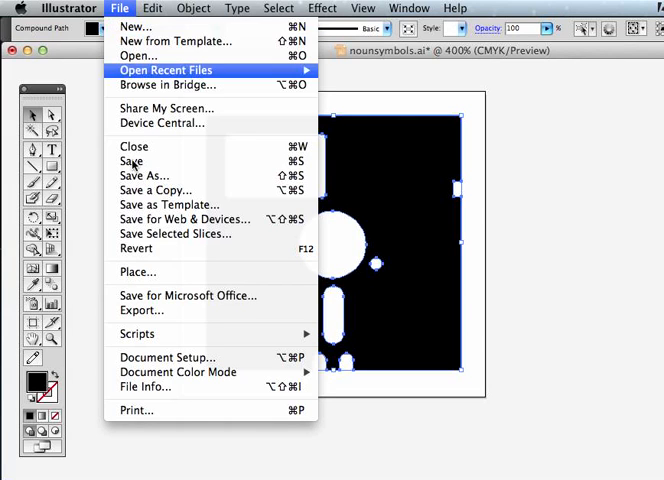
pyautogui.moveTo(176, 220)
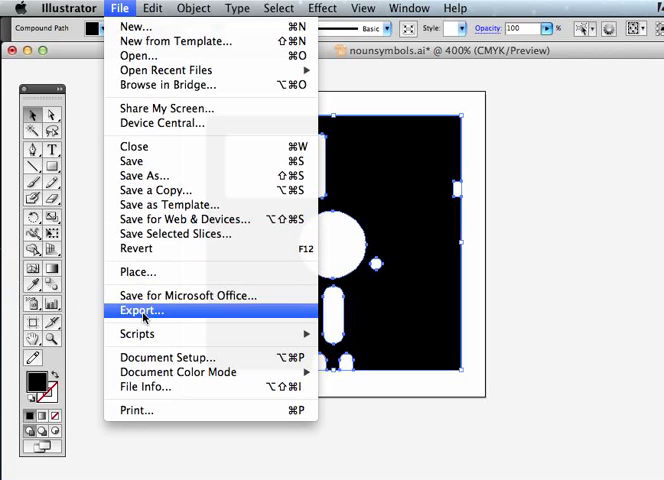
pyautogui.moveTo(140, 246)
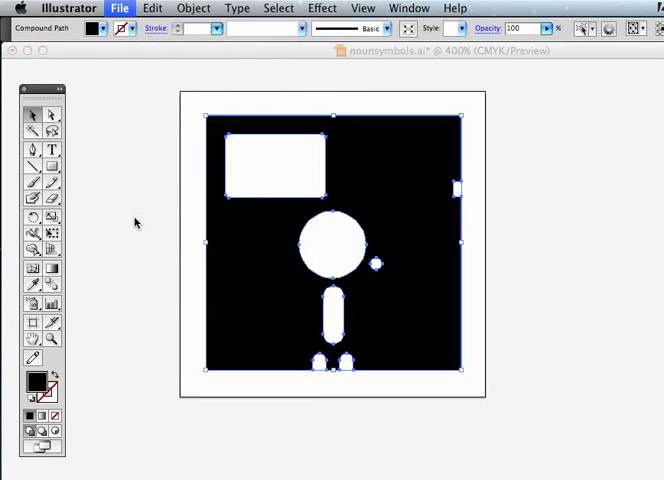
# Step: Start Save for Web & Devices with SVG as the optimized file format
pyautogui.click(120, 8)
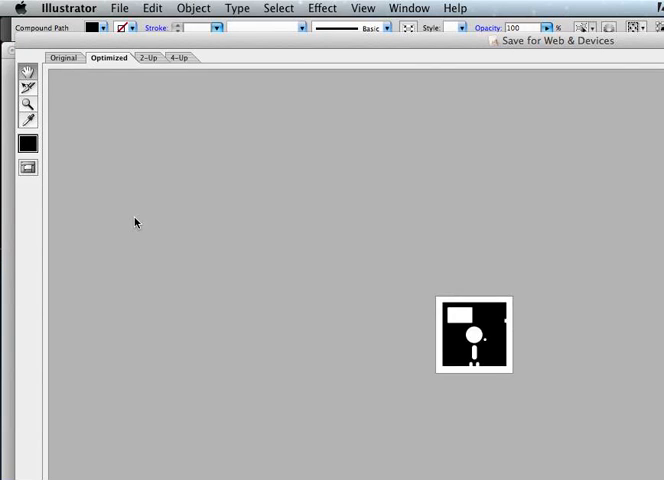
pyautogui.moveTo(628, 46)
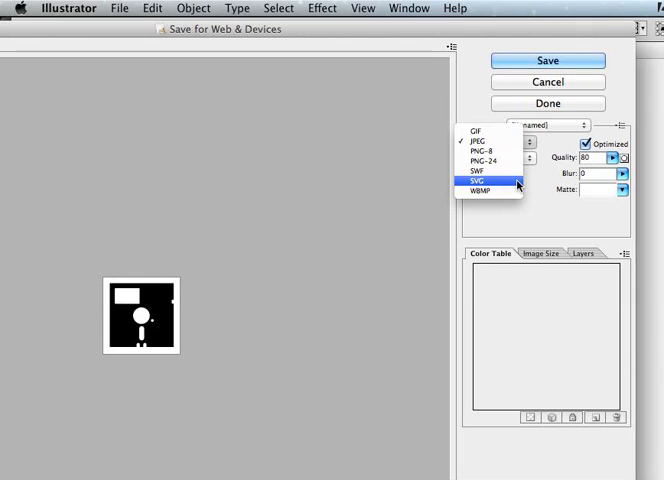
pyautogui.click(478, 178)
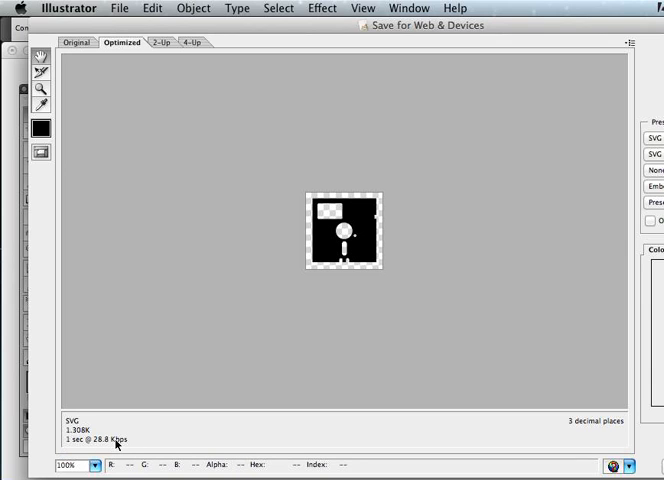
pyautogui.moveTo(520, 48)
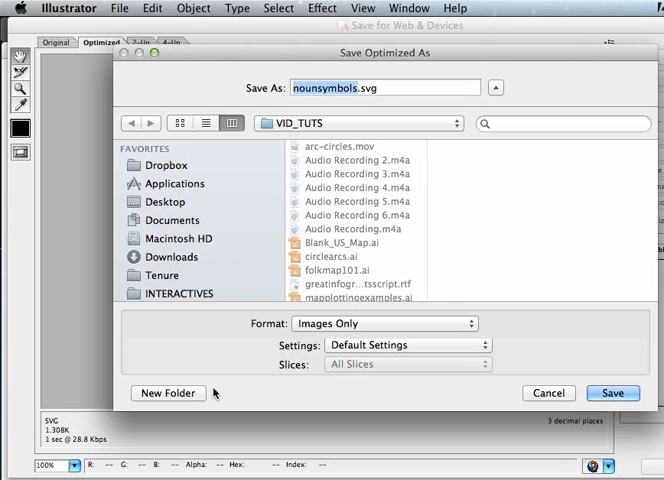
# Step: Create the FLoppyDISK folder and save the icon into it as floppy.svg
pyautogui.click(168, 392)
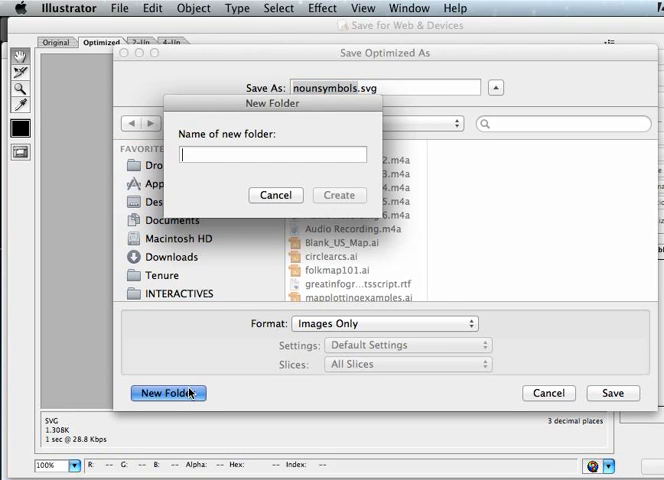
pyautogui.write('FLoppyDISK')
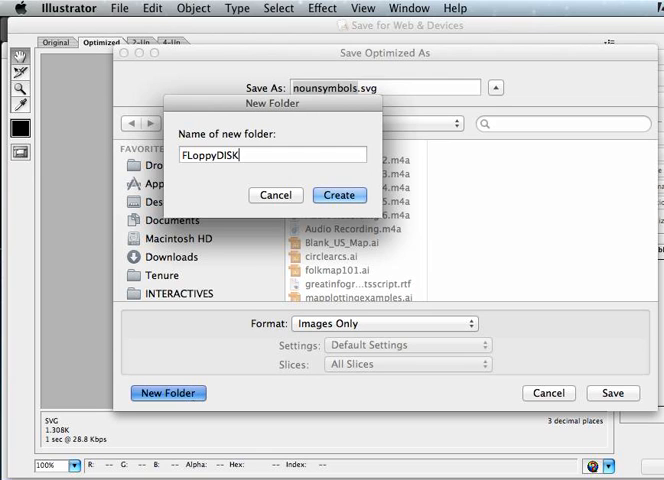
pyautogui.click(340, 196)
pyautogui.write('floppy')
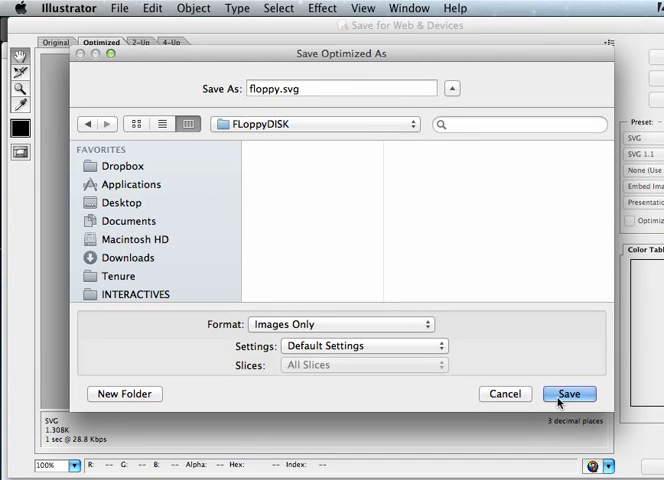
pyautogui.click(568, 392)
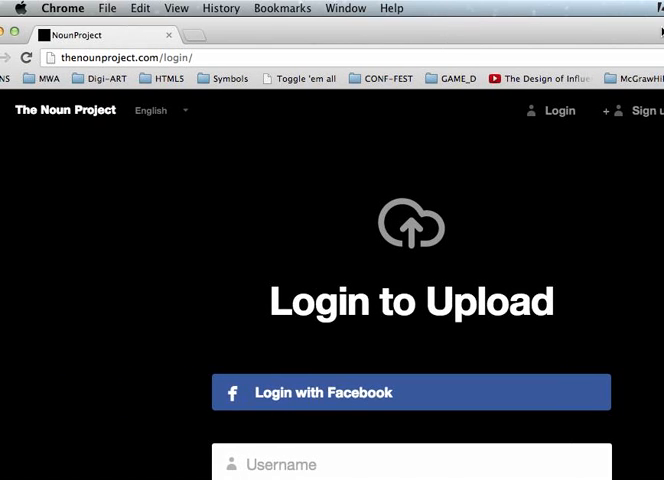
pyautogui.moveTo(228, 28)
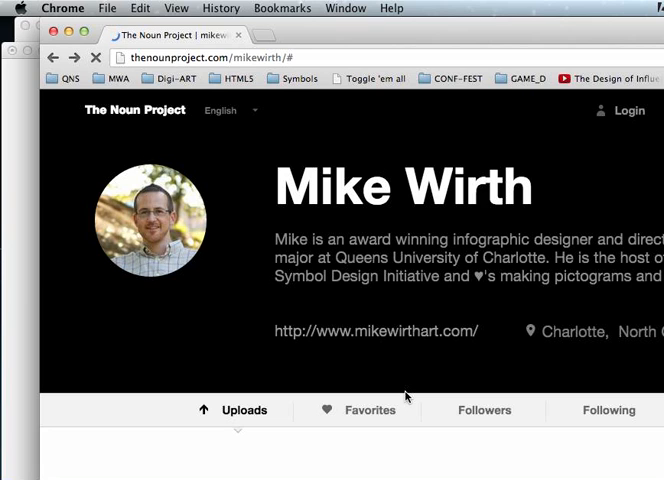
pyautogui.scroll(-3)
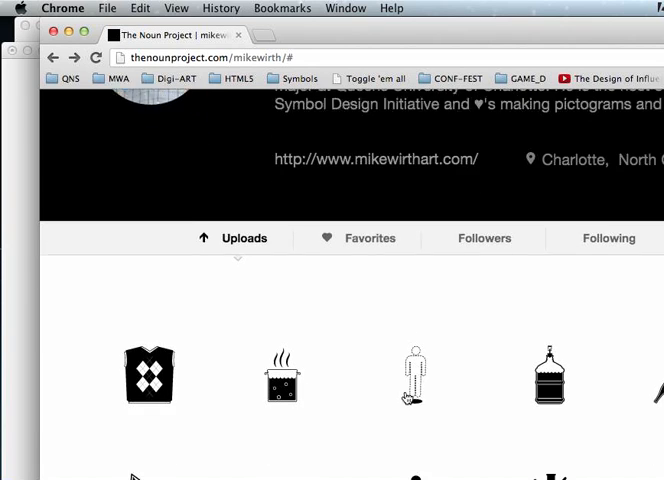
pyautogui.scroll(-3)
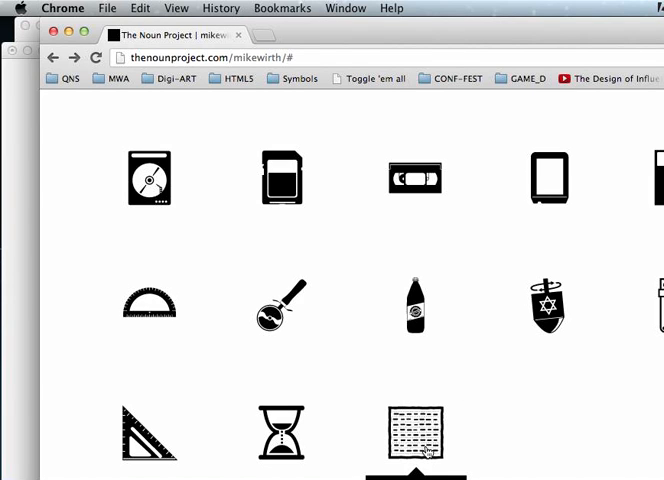
pyautogui.scroll(-3)
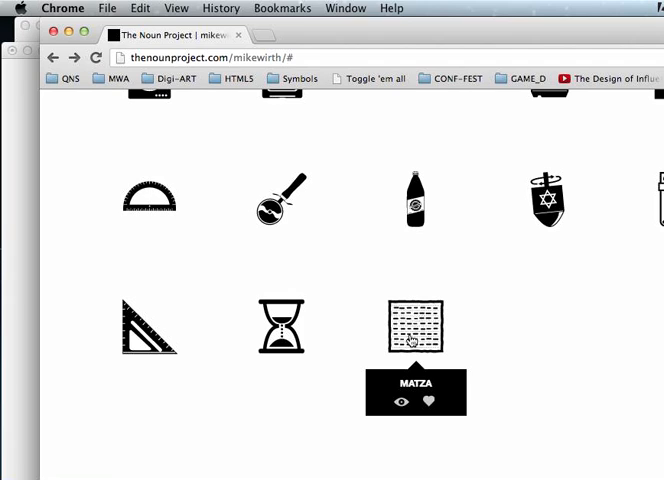
pyautogui.moveTo(416, 196)
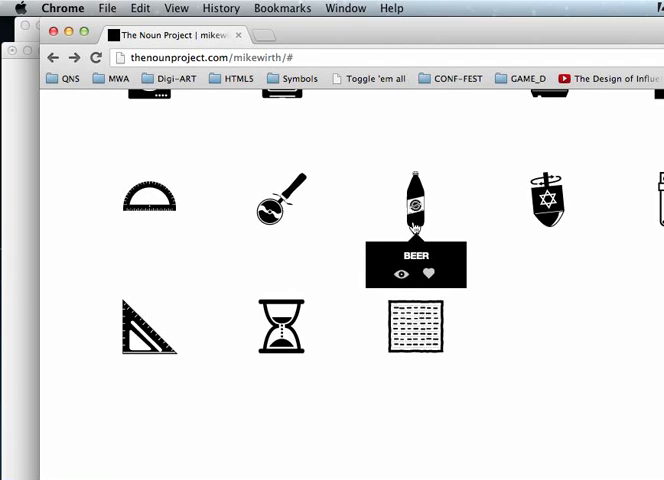